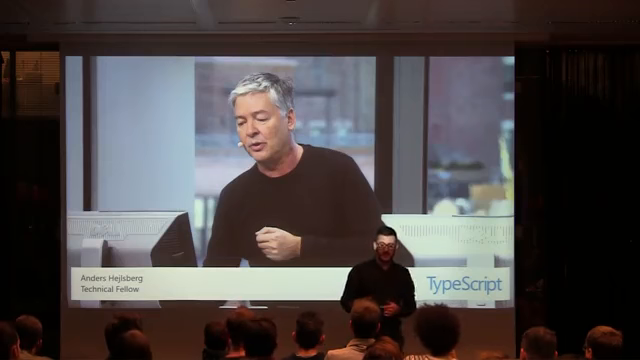
# Rename greeter.js to greeter.ts and start the tsc greeter.ts compile command.
pyautogui.press('Right')
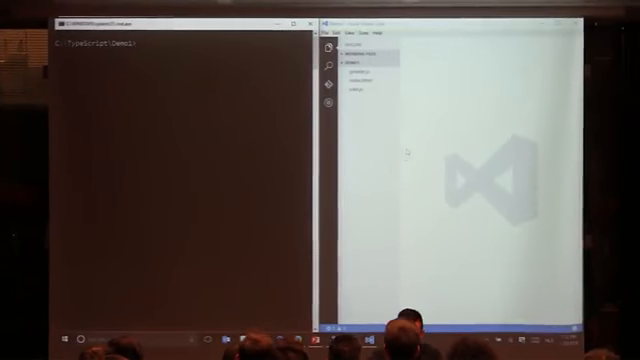
pyautogui.click(360, 81)
pyautogui.write('tsc ')
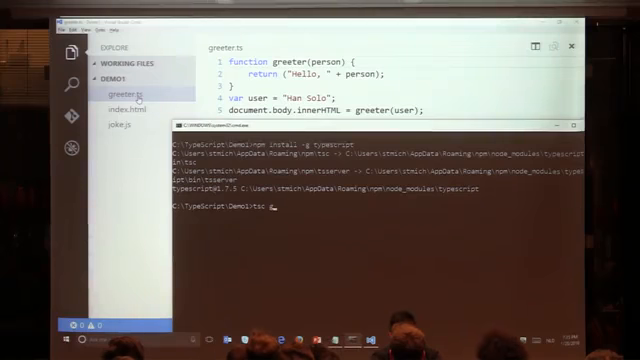
pyautogui.write('gre')
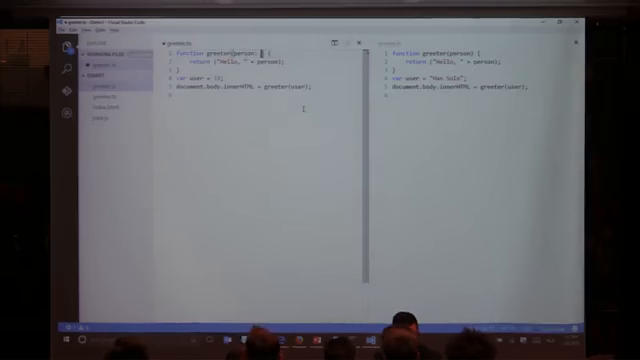
# Annotate greeter's person parameter with ': string' in greeter.ts.
pyautogui.write(': string')
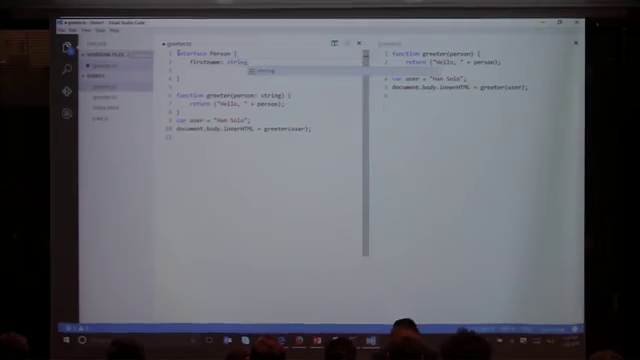
# Add 'lastname: string;' to the Person interface and begin the user object literal.
pyautogui.write('lastname: string;')
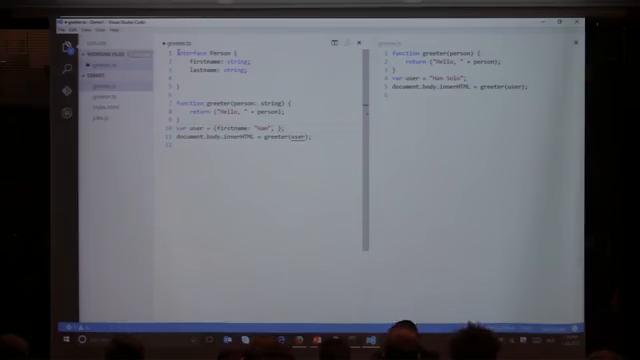
pyautogui.write('lastname')
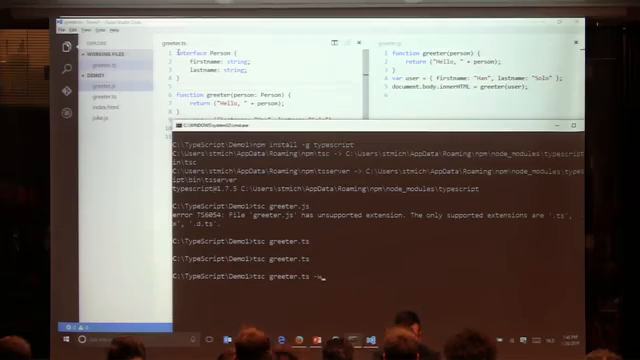
# Run 'tsc greeter.ts -w' so the compiler watches greeter.ts for changes.
pyautogui.write('-w')
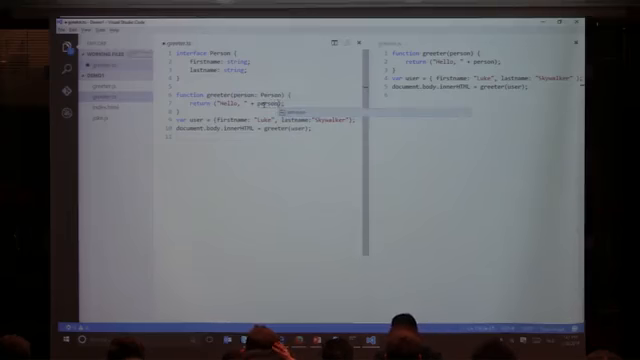
# Make greeter's return statement use person.firstname instead of person.
pyautogui.write('.firstname + " " + person')
pyautogui.write('constructor(')
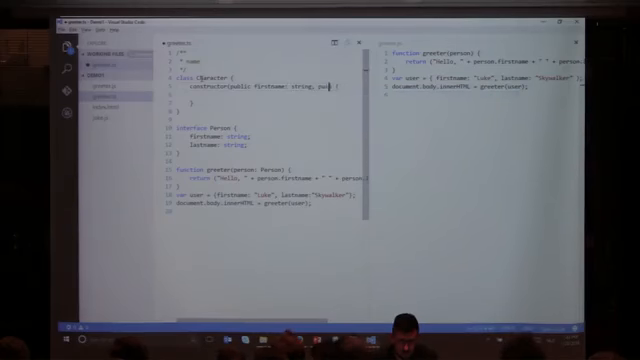
# Write the Character class constructor with a public firstname parameter.
pyautogui.write('public')
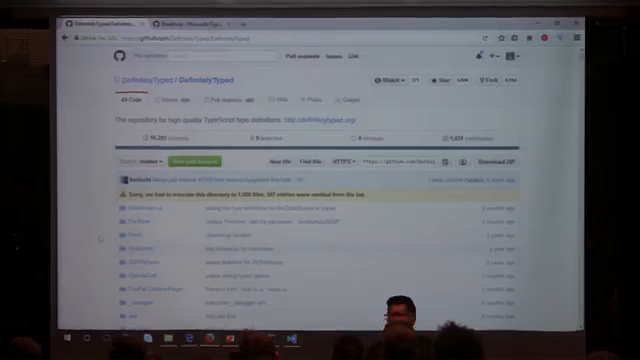
# Scroll down through the DefinitelyTyped repository's type definition folders.
pyautogui.scroll(-3)
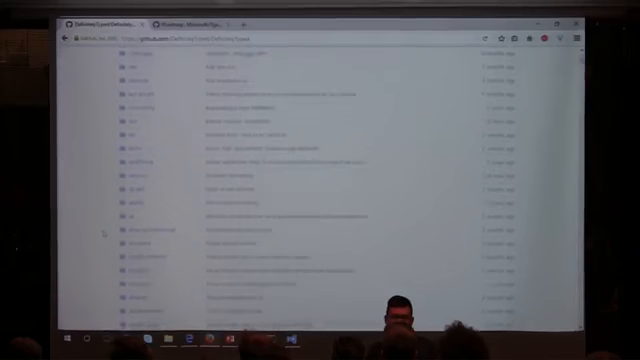
pyautogui.scroll(-3)
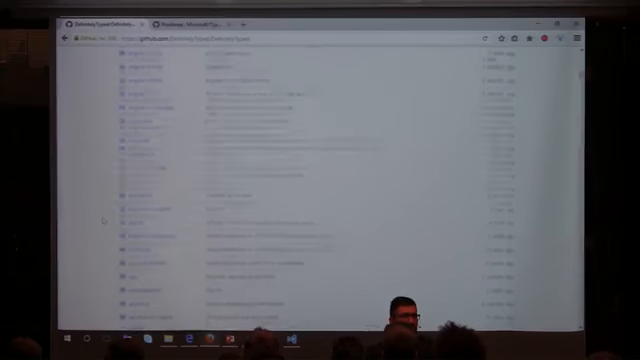
pyautogui.scroll(-3)
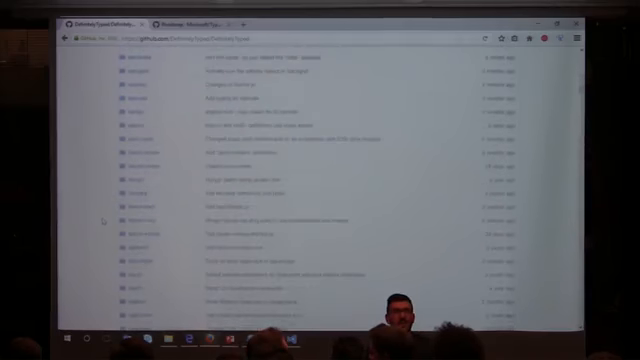
pyautogui.scroll(-3)
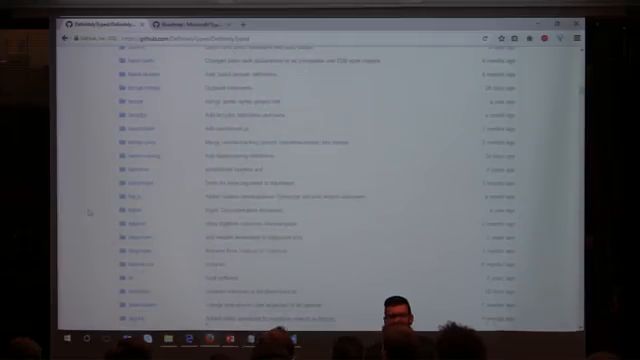
pyautogui.scroll(-3)
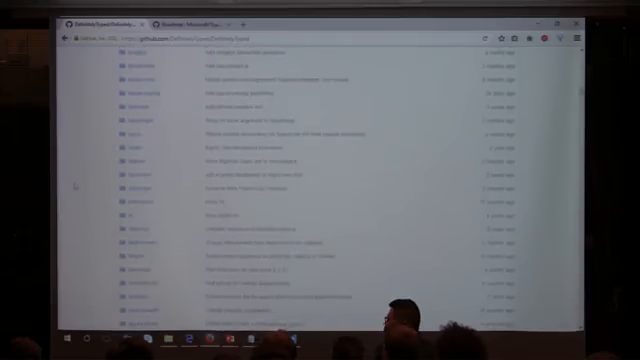
pyautogui.scroll(-3)
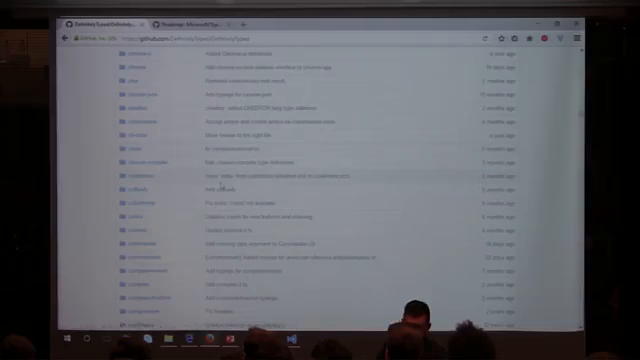
pyautogui.scroll(-3)
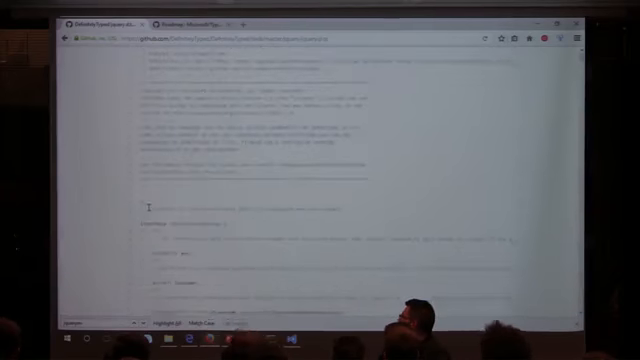
# Scroll through the jquery.d.ts declaration file on GitHub.
pyautogui.scroll(-3)
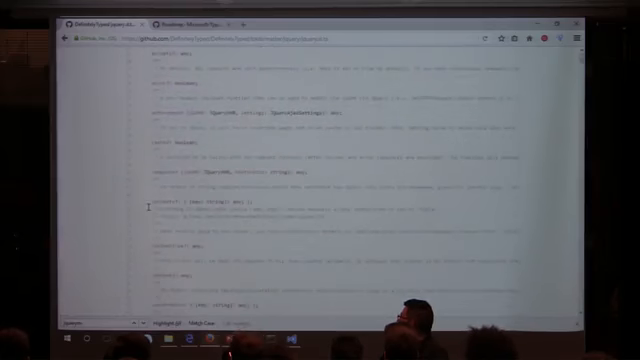
pyautogui.scroll(-3)
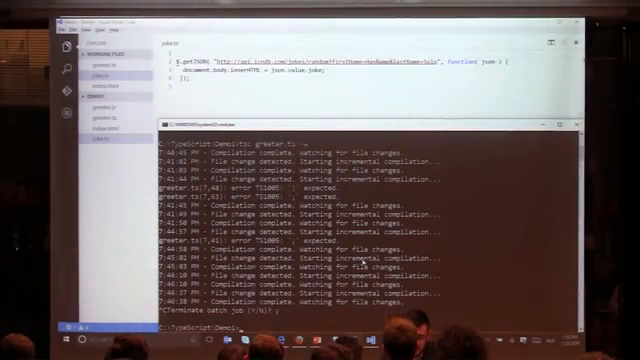
# Answer Y to terminate the tsc watch batch job.
pyautogui.write('y.d.ts')
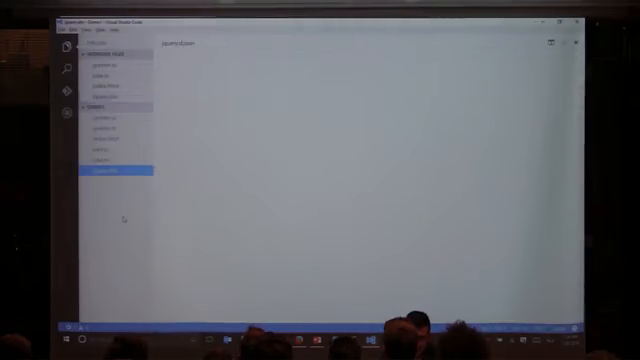
# Create a new file jquery.d.ts in the Demo1 folder via the Explorer context menu.
pyautogui.rightClick(105, 155)
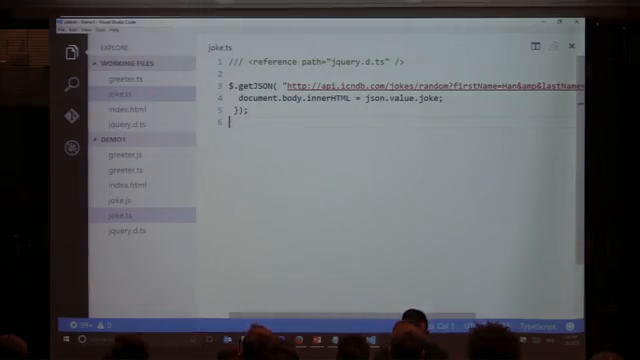
# Declare var $: JQueryStatic on a new line in joke.ts.
pyautogui.write('var $: JQueryStatic')
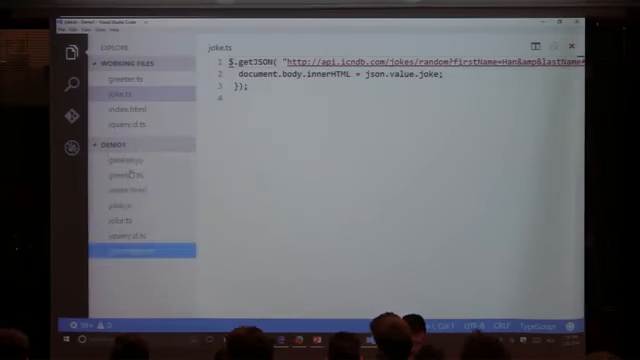
# Write tsconfig.json with a compilerOptions block setting "sourceMap": true.
pyautogui.click(148, 129)
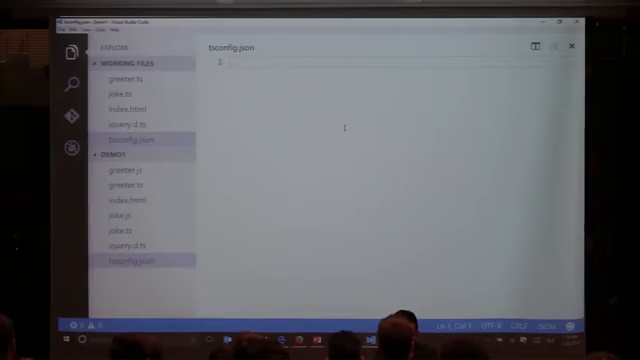
pyautogui.write('{')
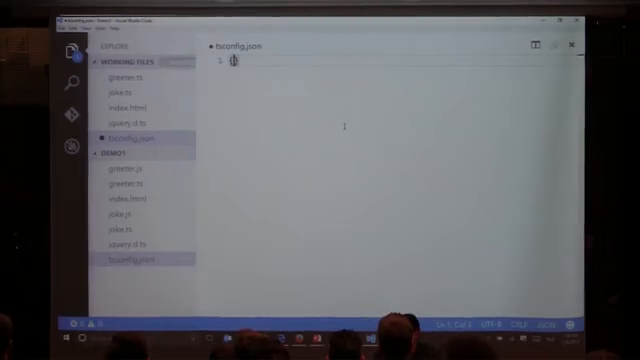
pyautogui.write('{')
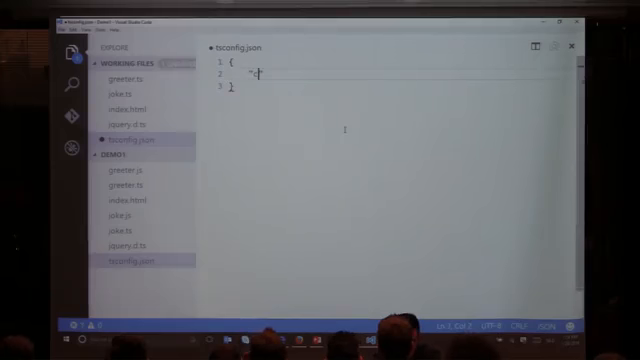
pyautogui.write('"compilerOptions": {')
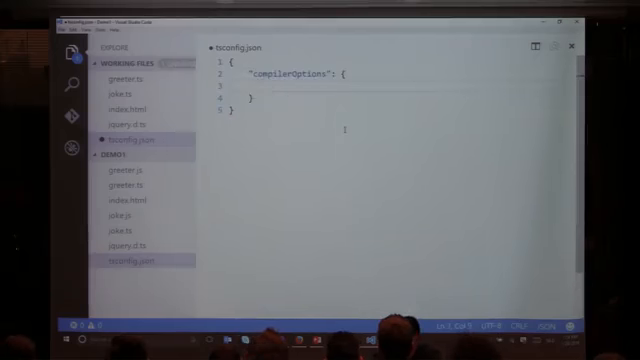
pyautogui.write('"sourceMap": true')
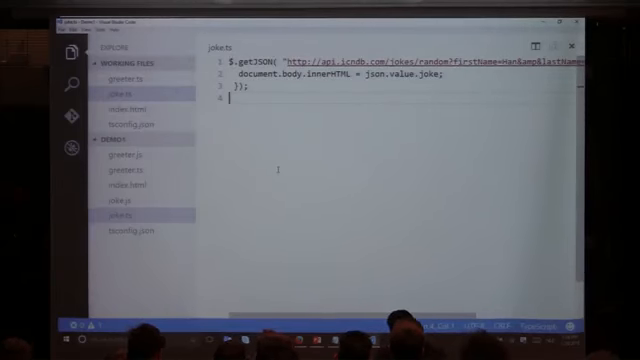
# In getJoke, store $.getJSON(...) in var json and return json.value.joke.
pyautogui.press('Enter')
pyautogui.write('function')
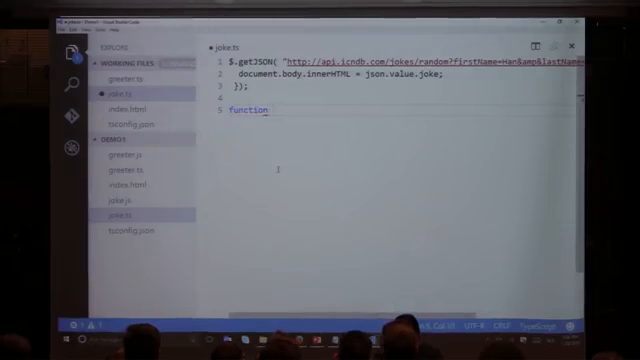
pyautogui.write('getJoke() {')
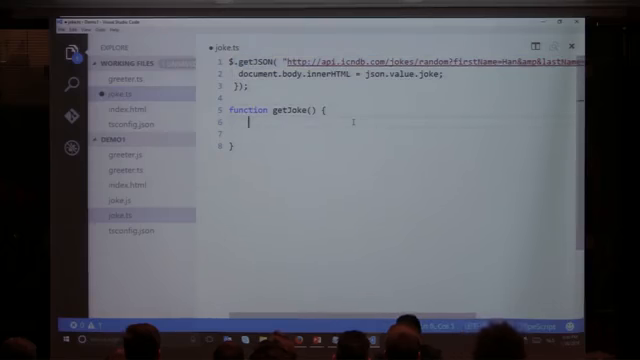
pyautogui.write('var')
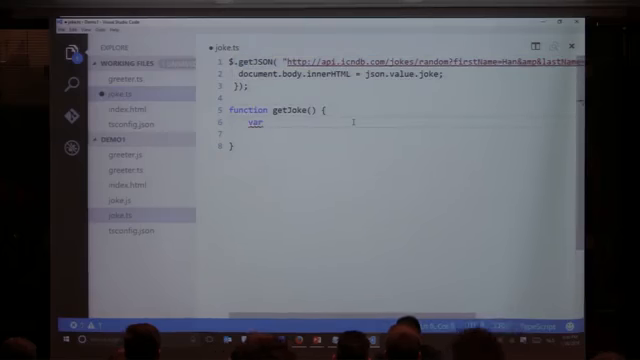
pyautogui.write('json')
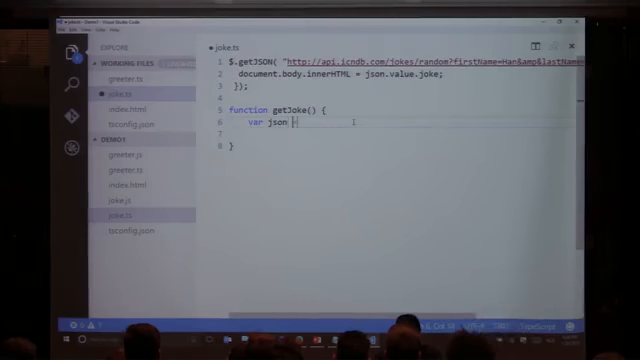
pyautogui.write('=')
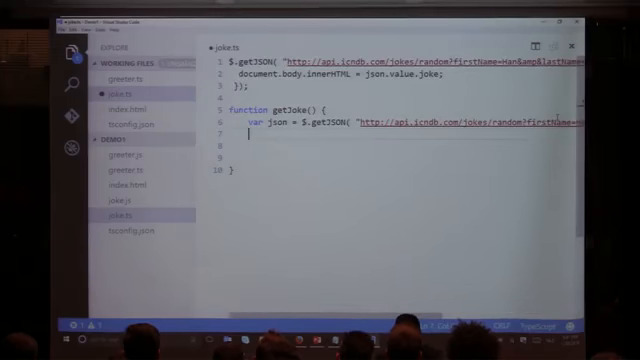
pyautogui.write('return')
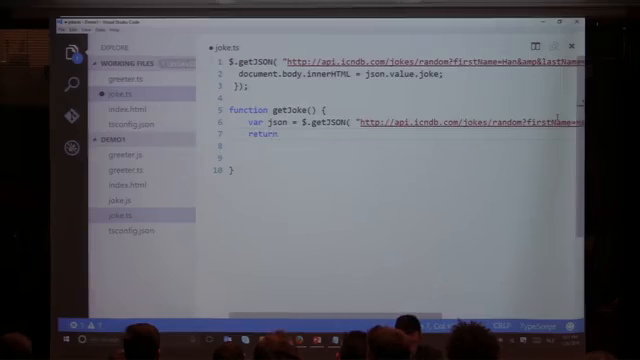
pyautogui.write('json.value.joke;')
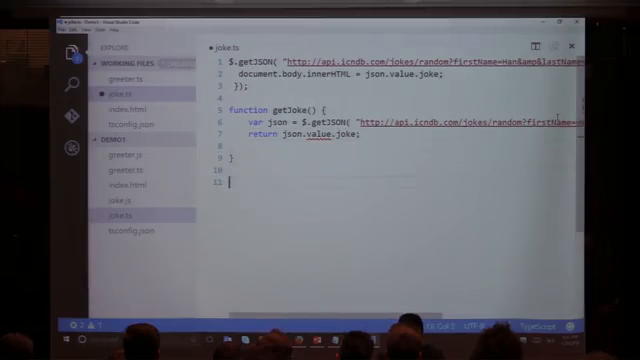
# Add a ', function(json)' callback argument after the random-jokes URL in getJSON.
pyautogui.write('getJ')
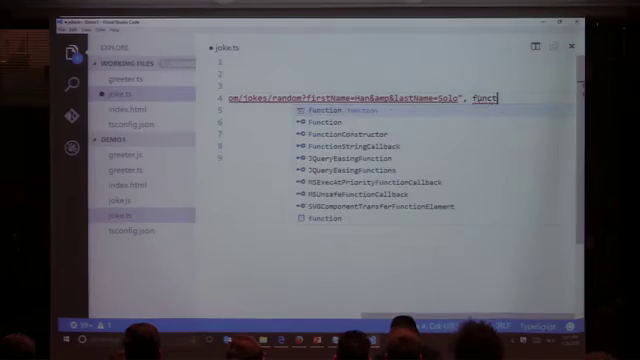
pyautogui.write('ion')
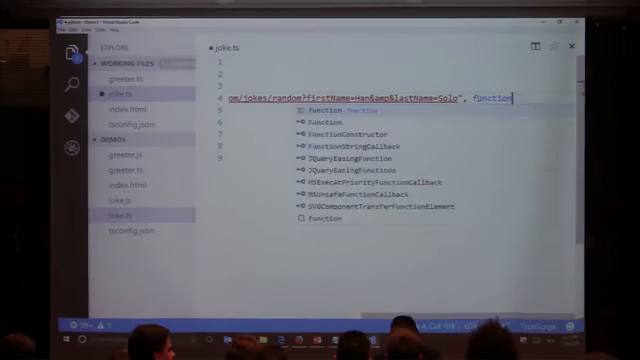
pyautogui.write('(json)')
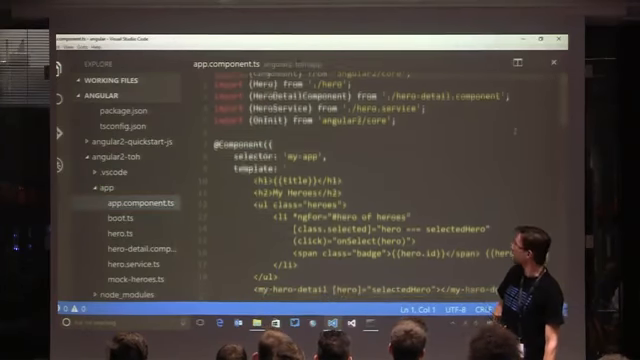
# Scroll app.component.ts down to the AppComponent class with title, constructor and getHeroes.
pyautogui.scroll(-3)
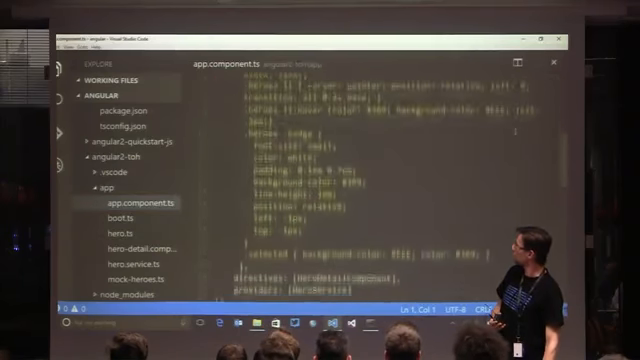
pyautogui.scroll(-3)
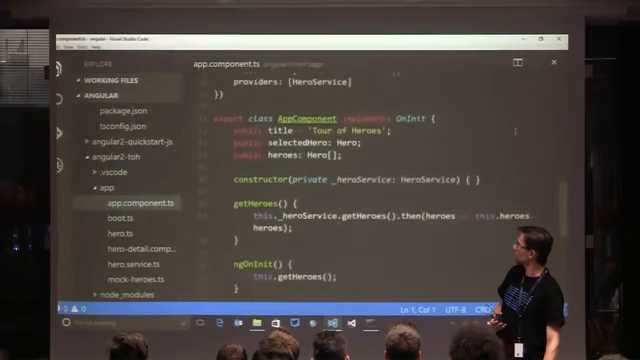